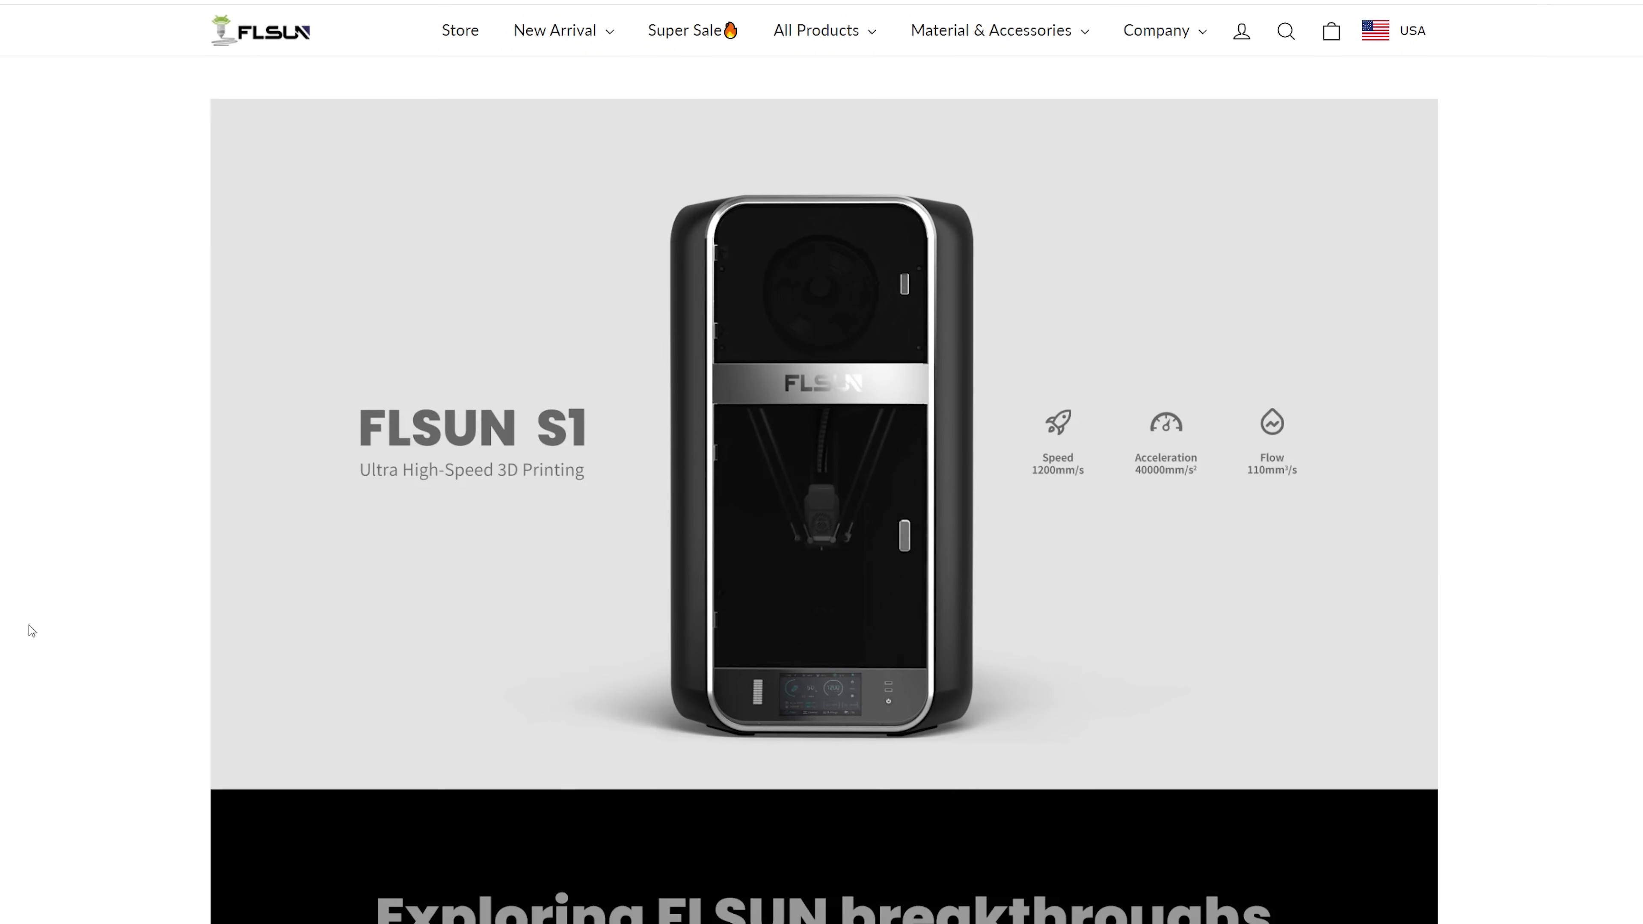
Scroll through the S1 breakthroughs section down to the Flsun T1 product link.
scroll(down, 3)
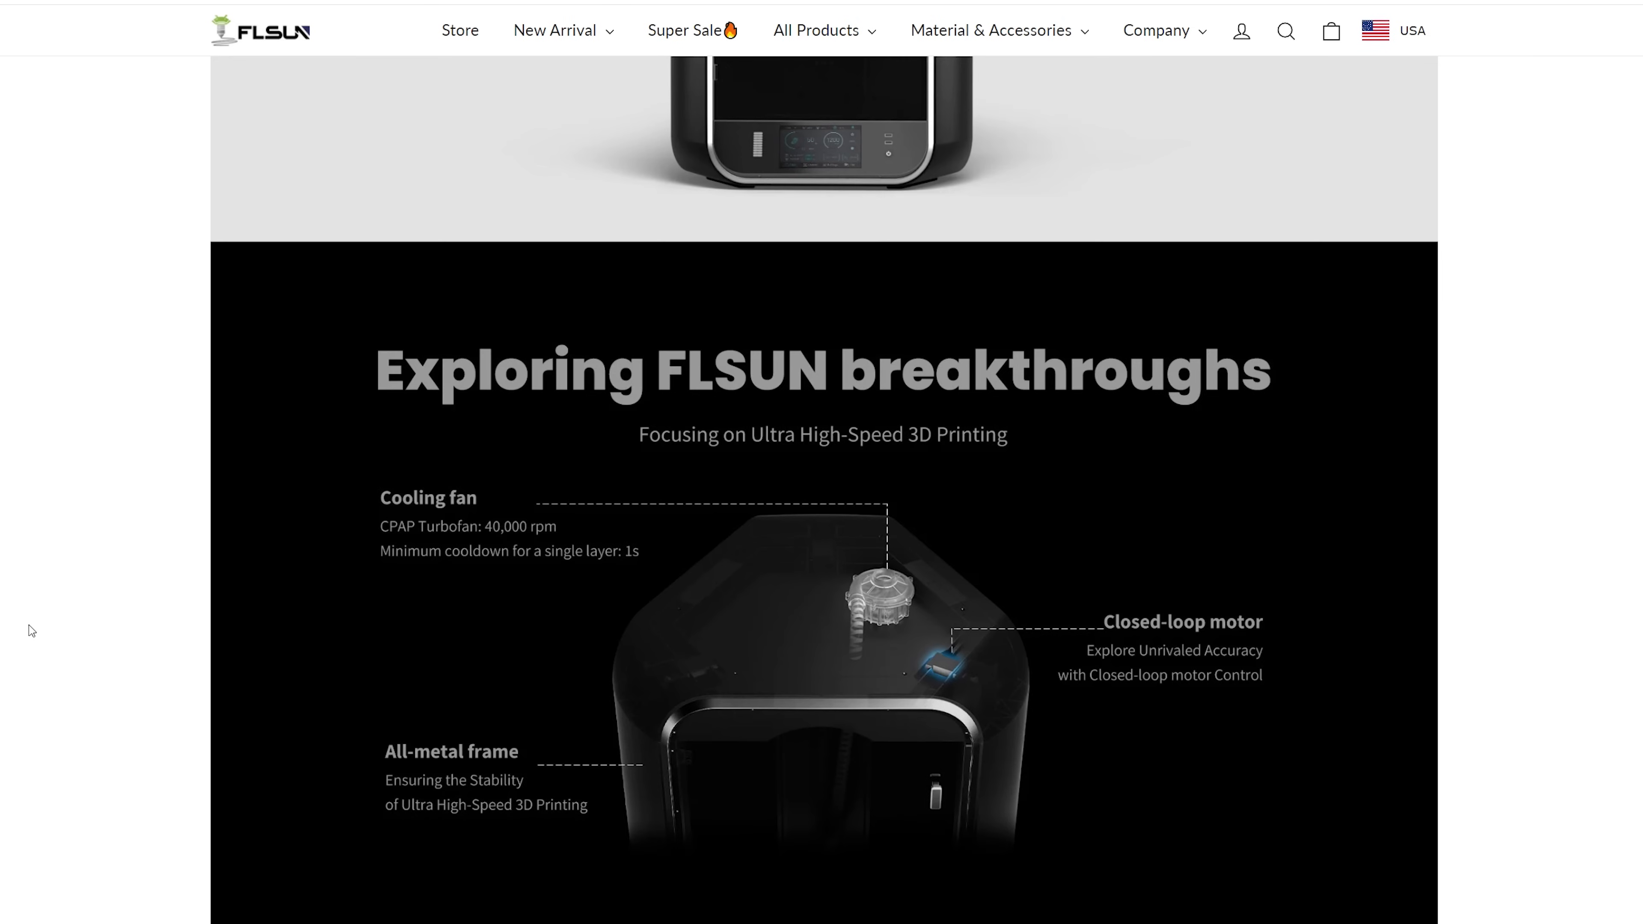
scroll(down, 3)
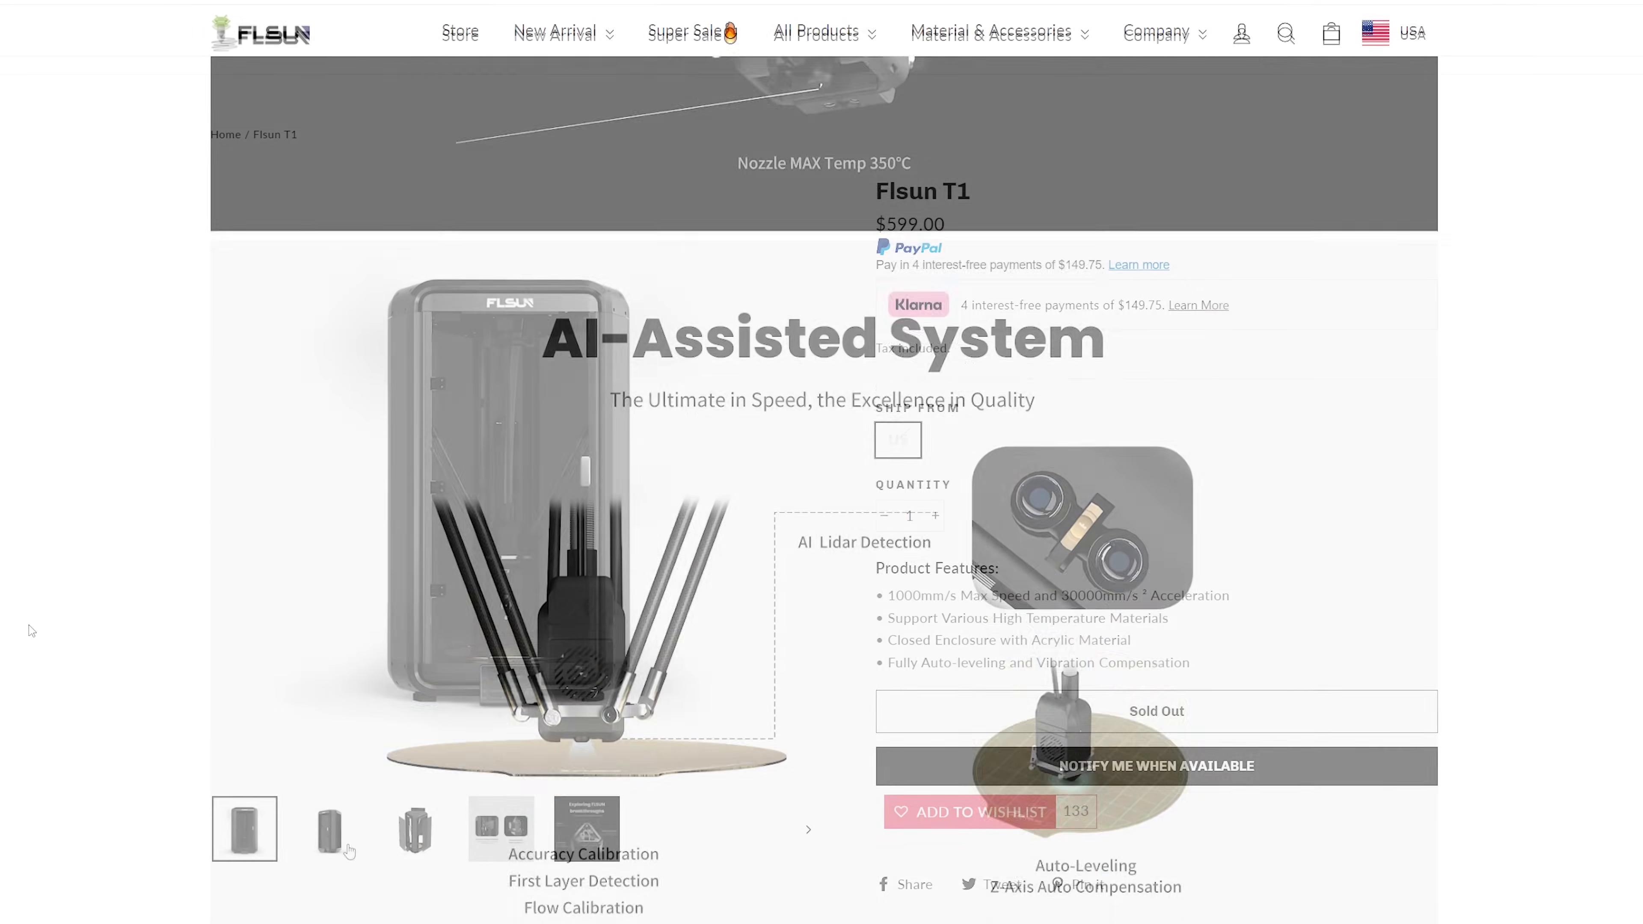
Show the T1 gallery image with side panels detached, then scroll to its breakthroughs section.
click(415, 829)
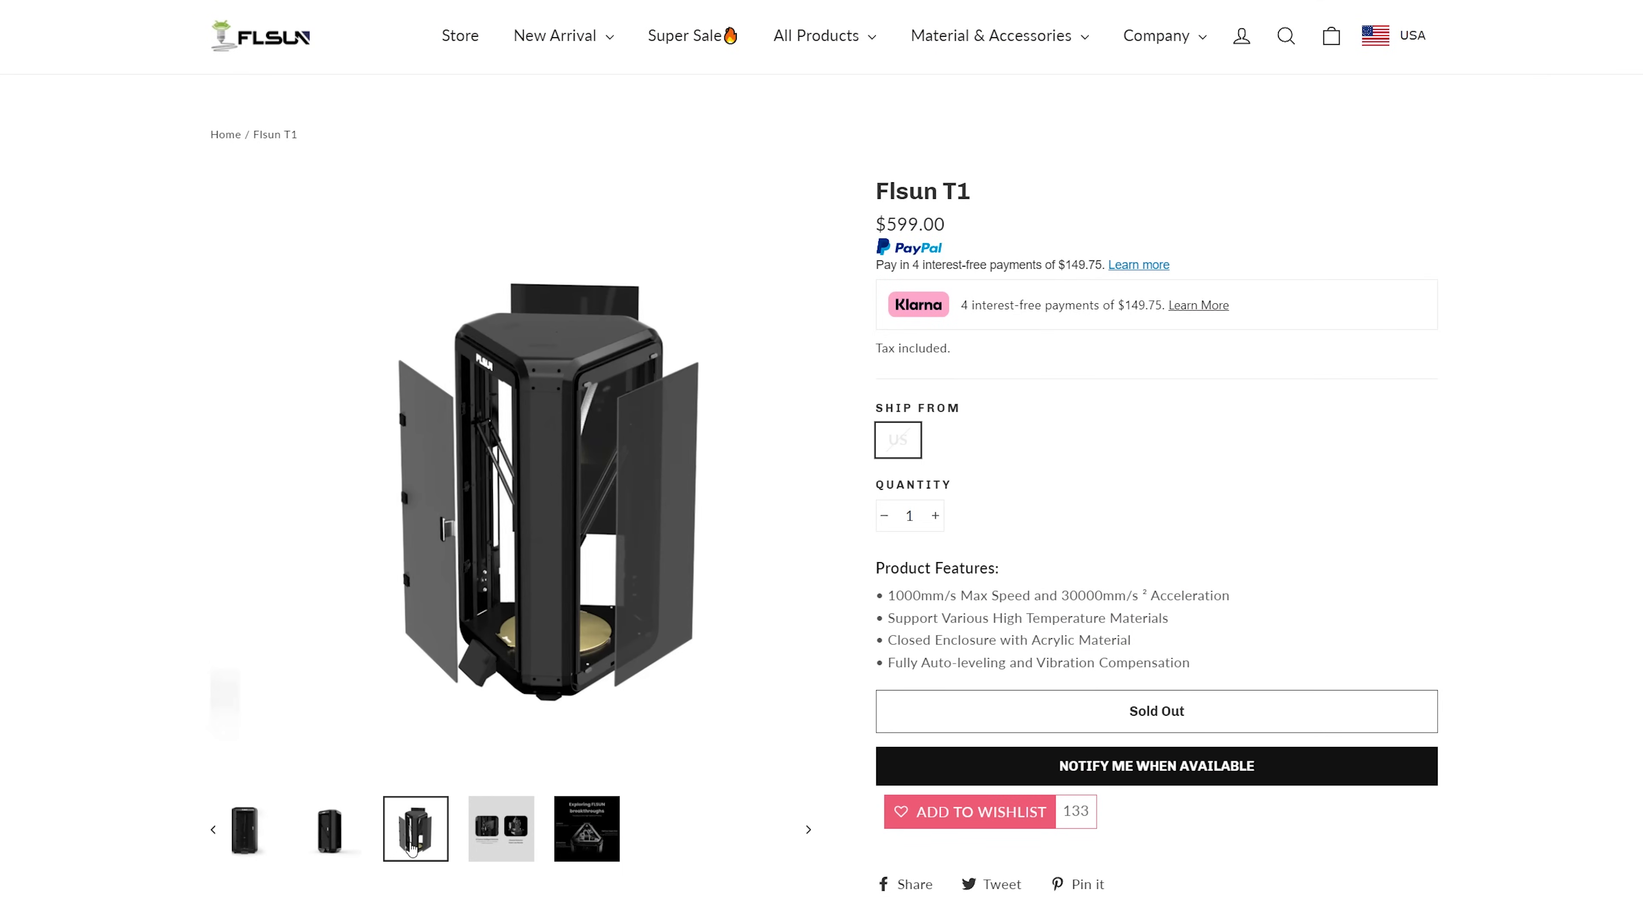
scroll(down, 3)
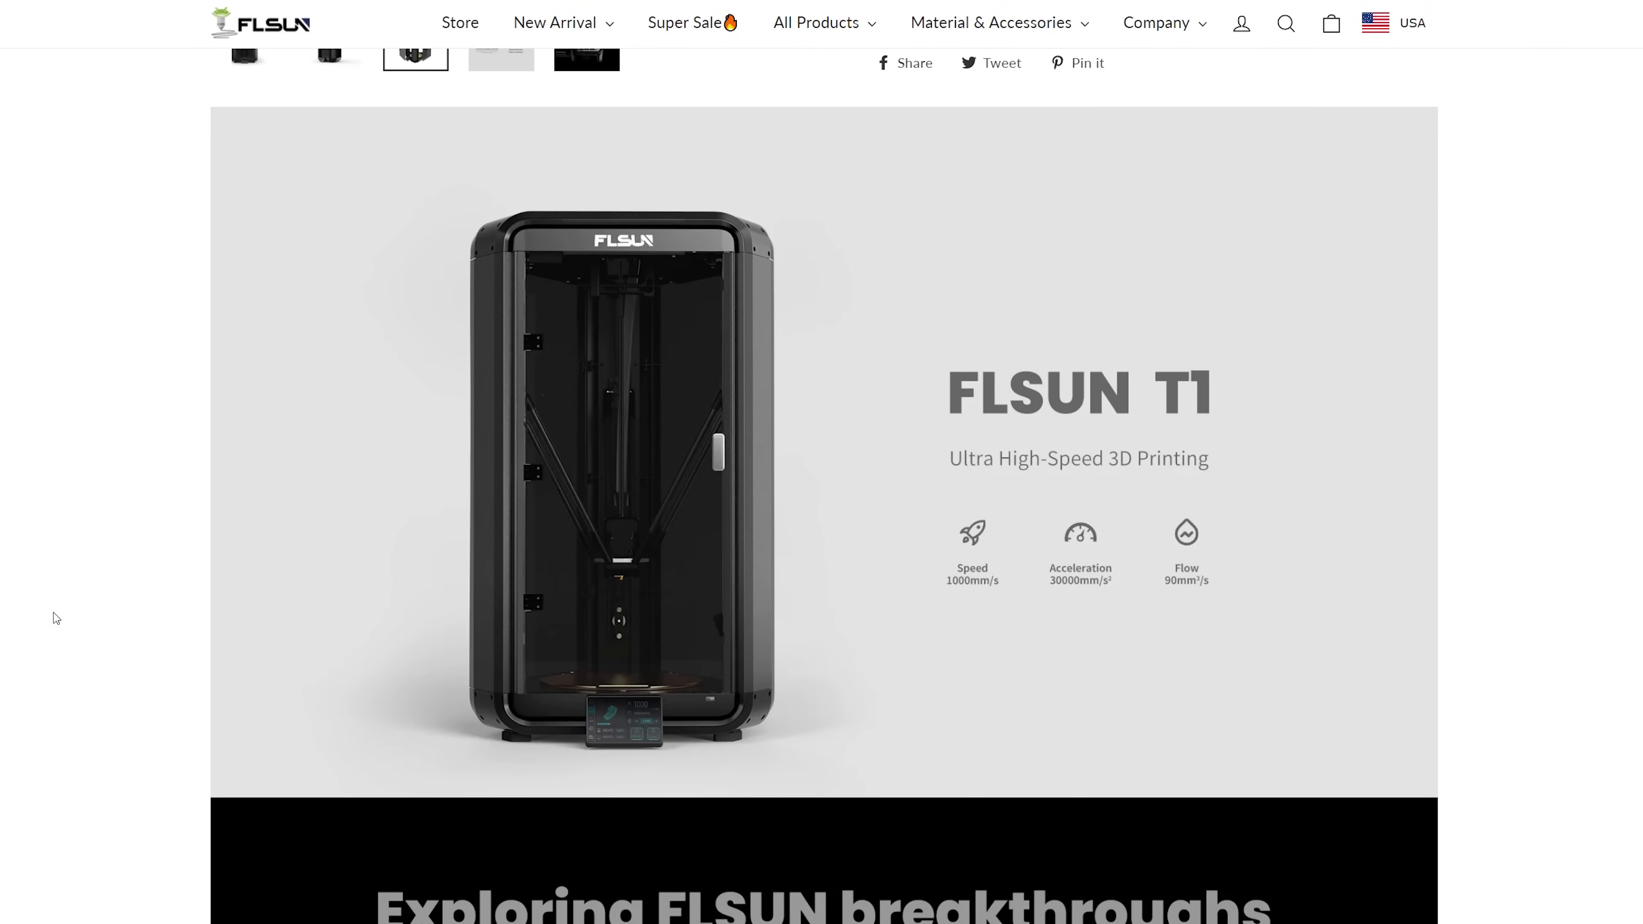
scroll(down, 3)
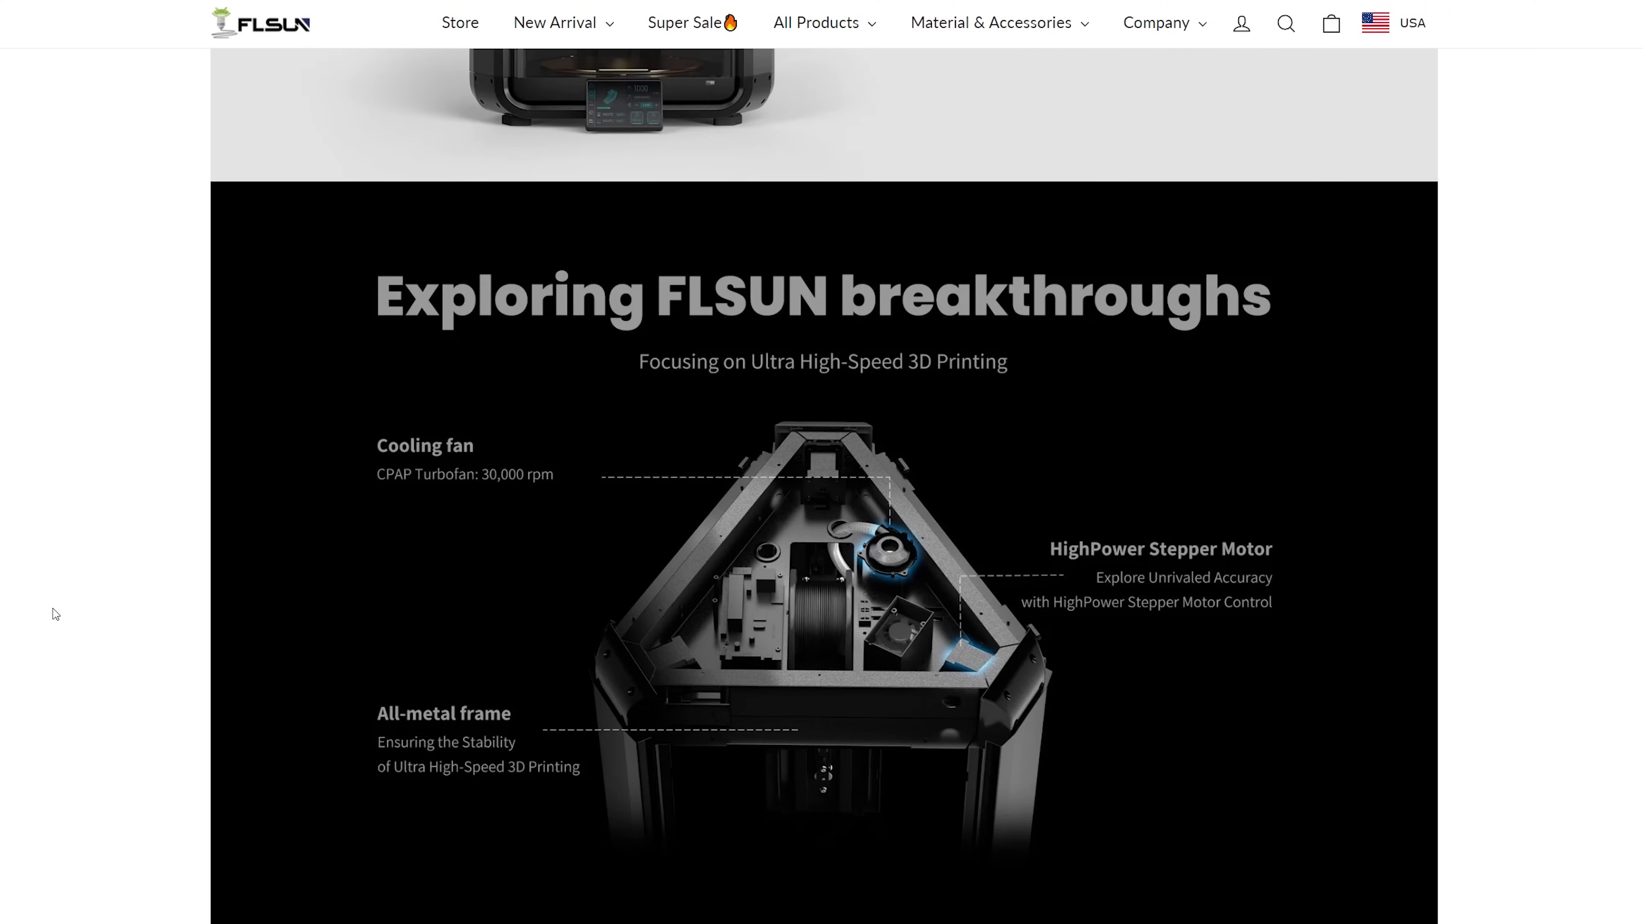